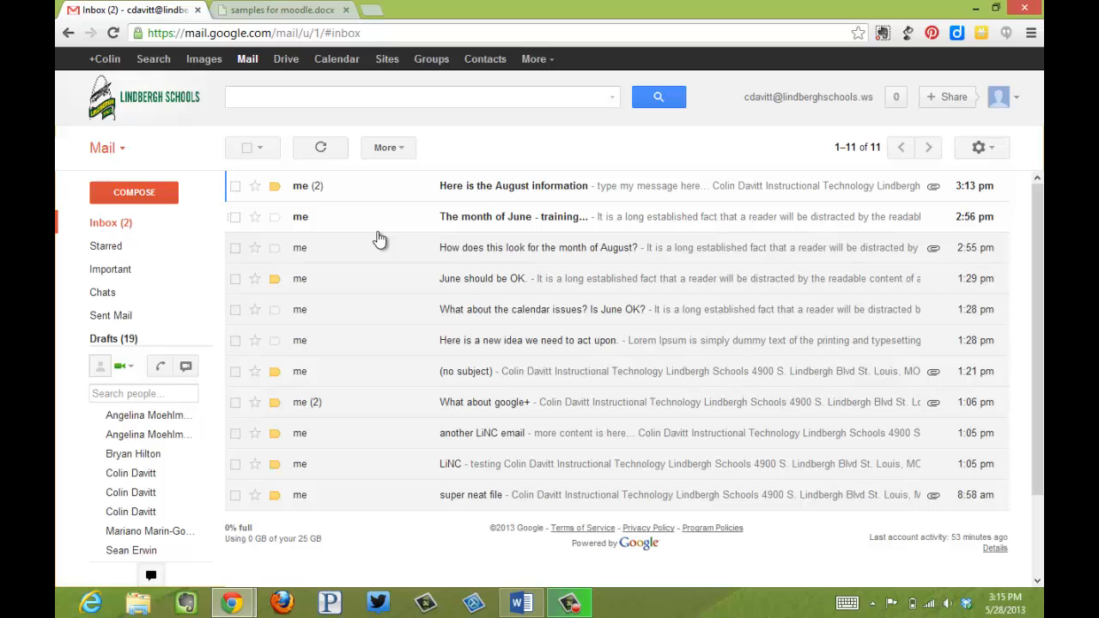
mouse_move(180, 216)
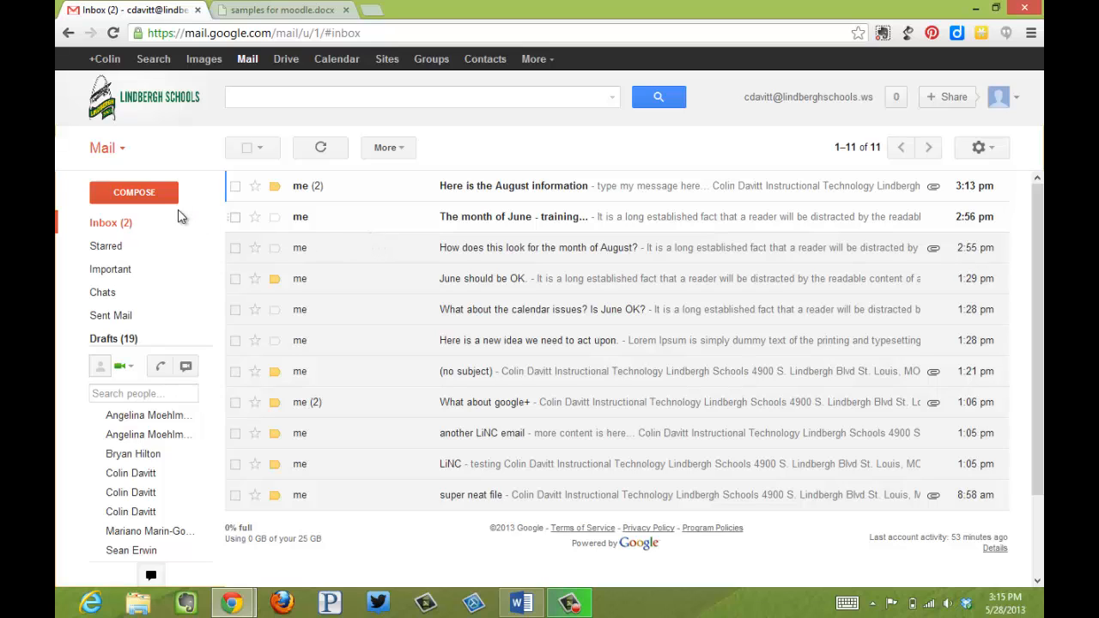
Compose a new email to the 'davitt' contact, with the 'coli' gmail.com address in Cc
left_click(134, 192)
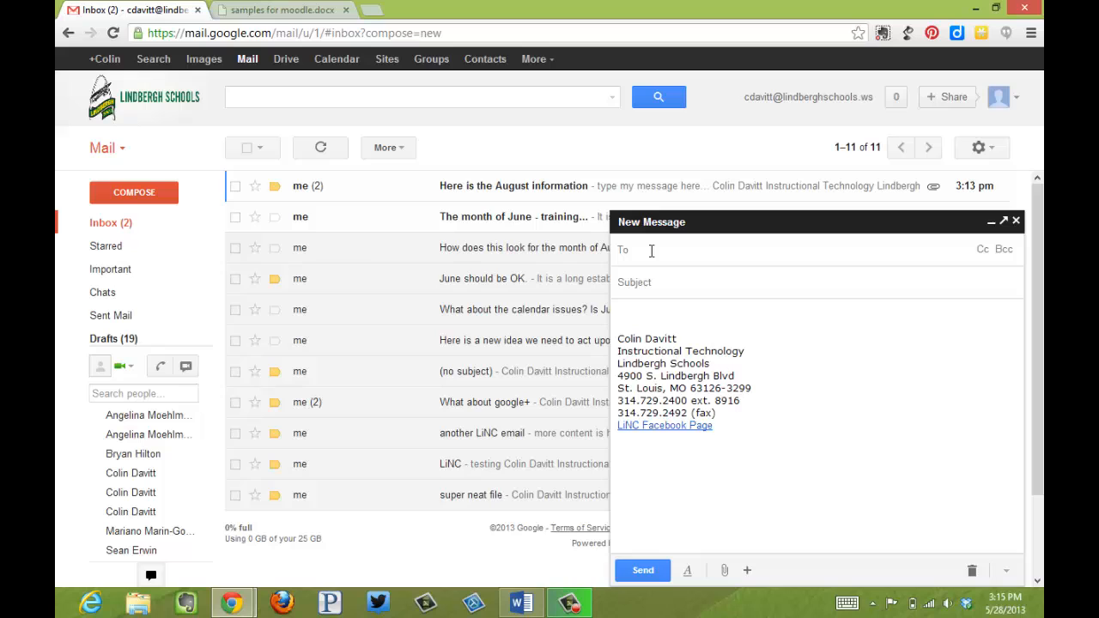
type("davitt (lindberghschools.ws")
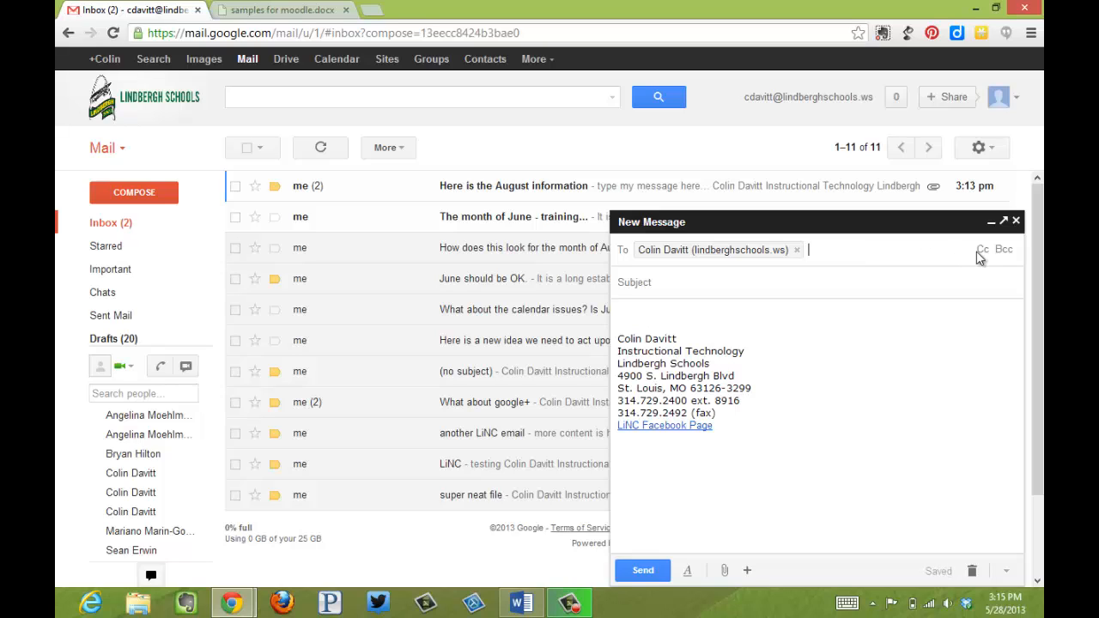
mouse_move(1004, 252)
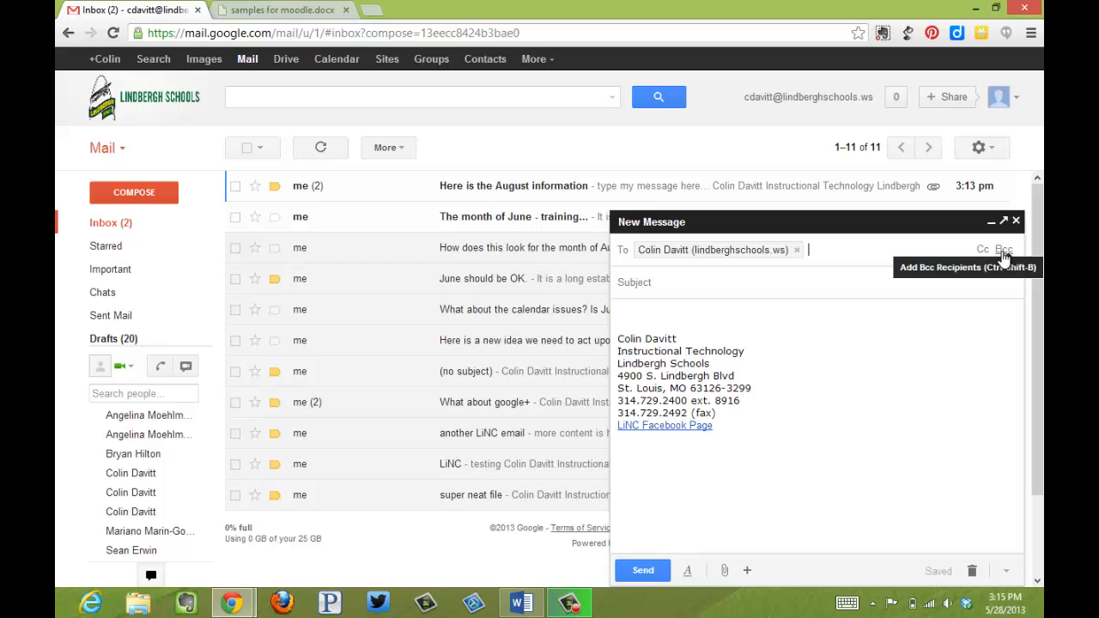
left_click(983, 245)
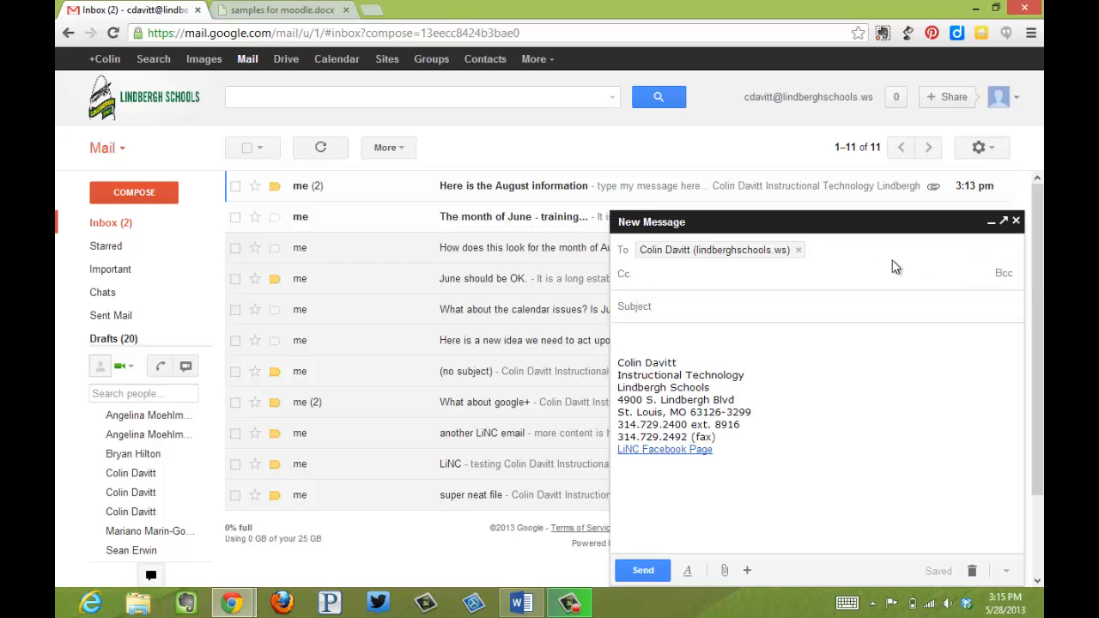
type("coli")
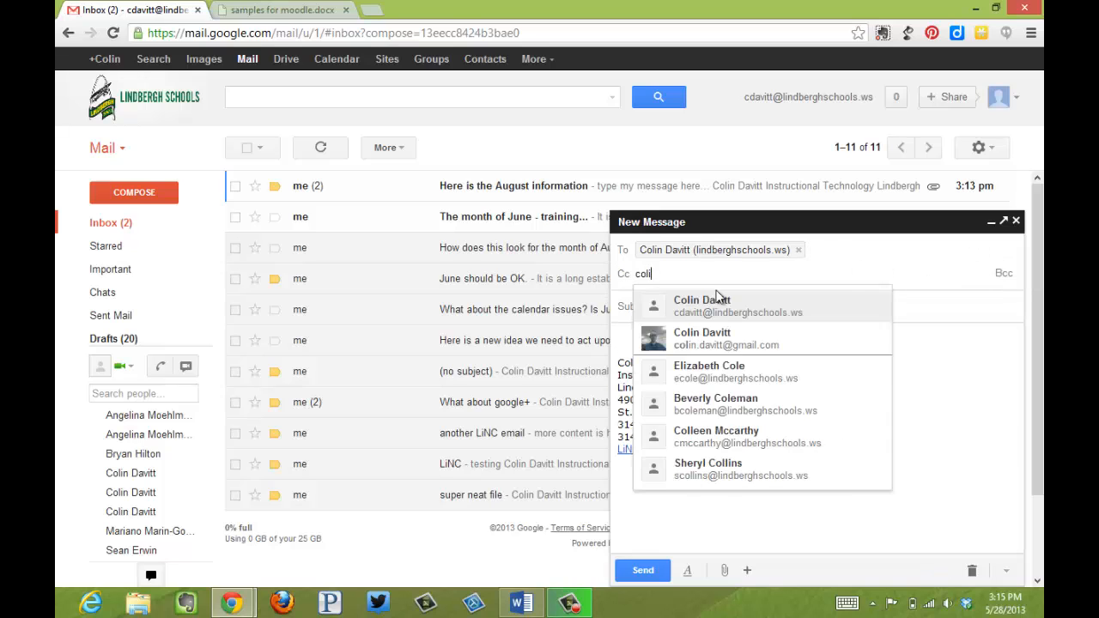
left_click(701, 338)
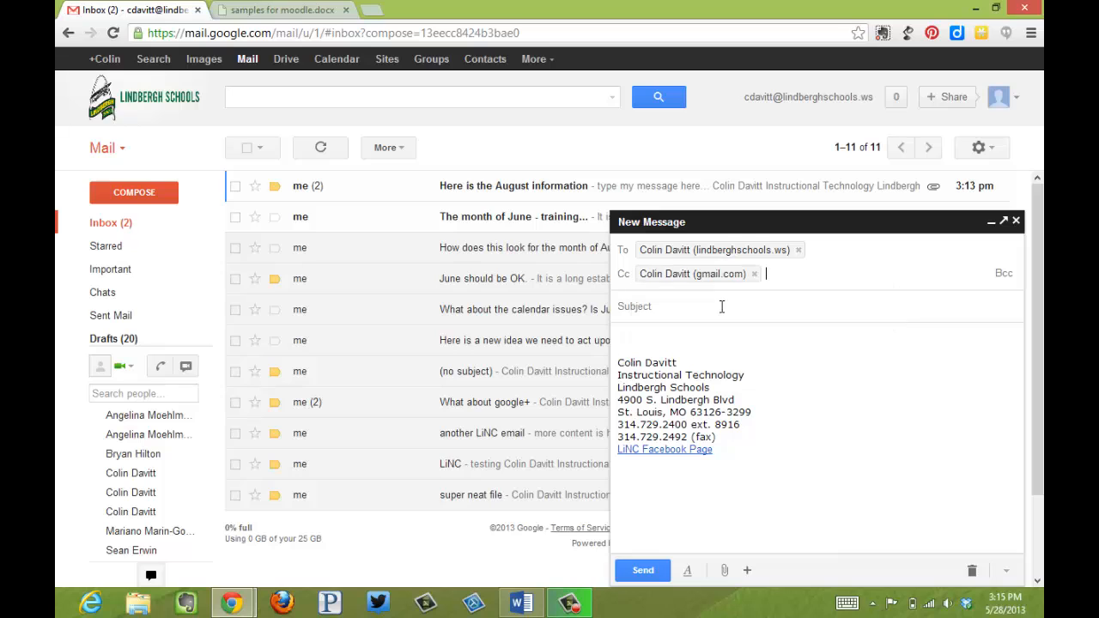
Add the first 'an' suggestion as a Bcc recipient and start typing a second Bcc name 'vi'
left_click(1003, 272)
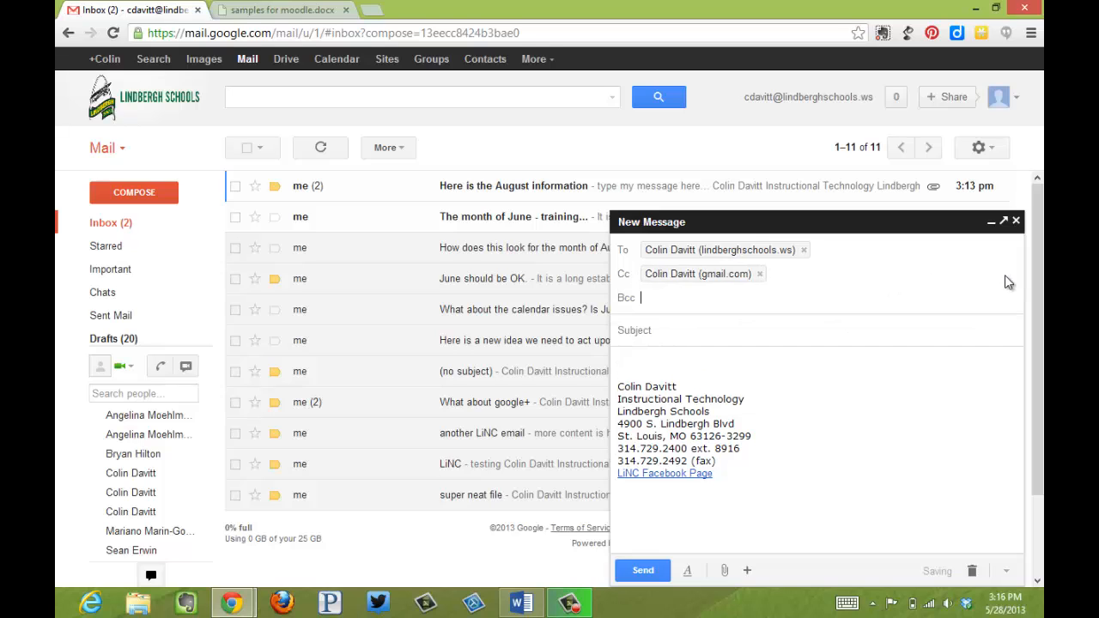
type("an")
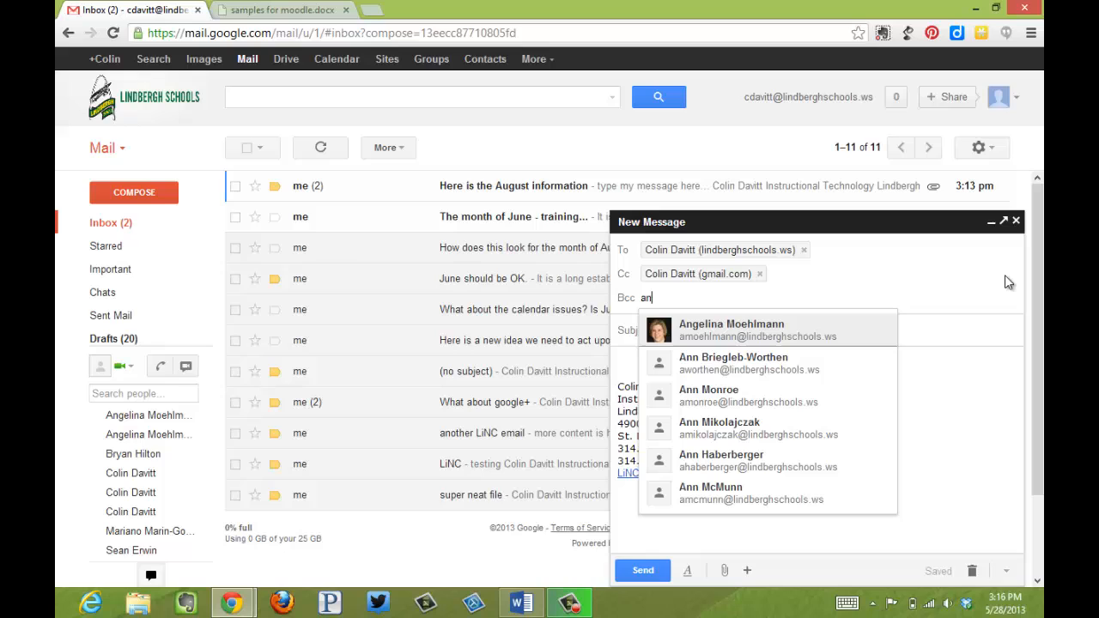
left_click(731, 329)
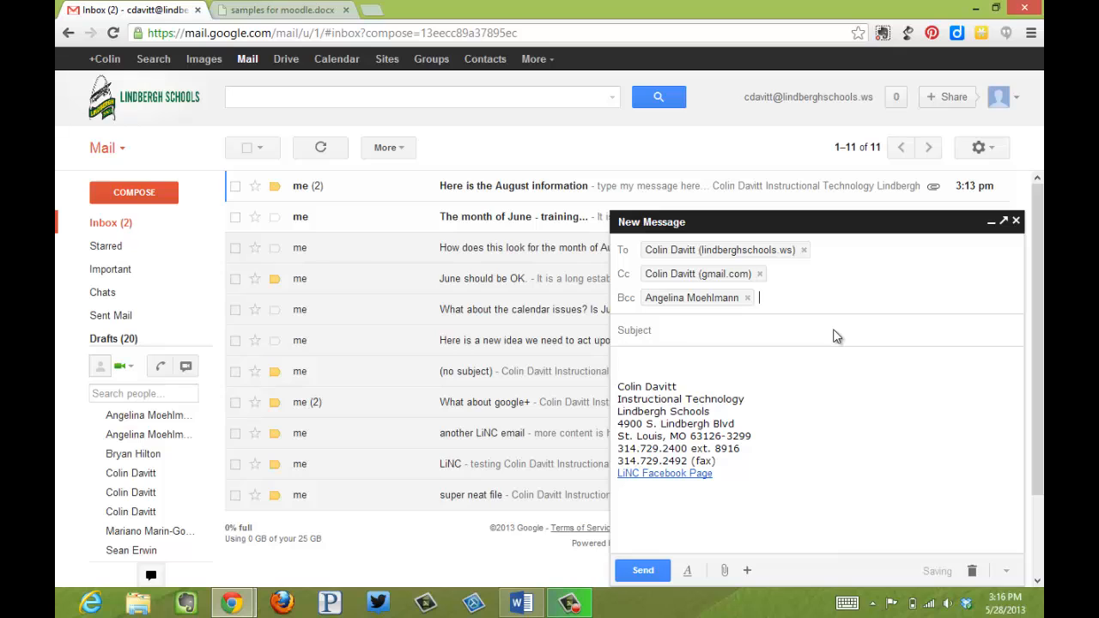
type("vi")
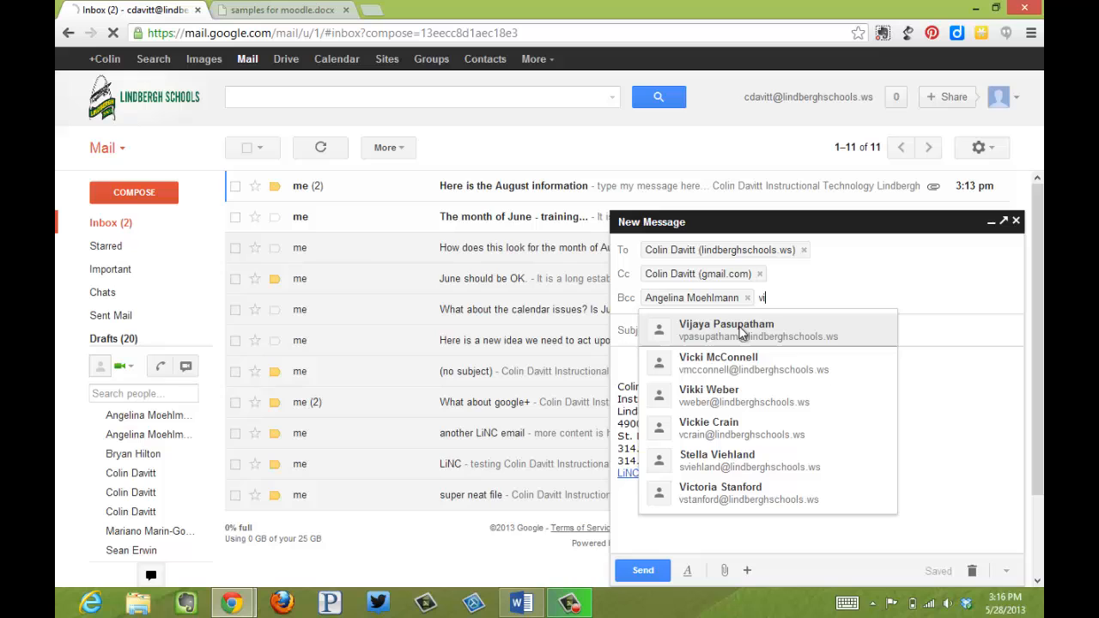
mouse_move(705, 495)
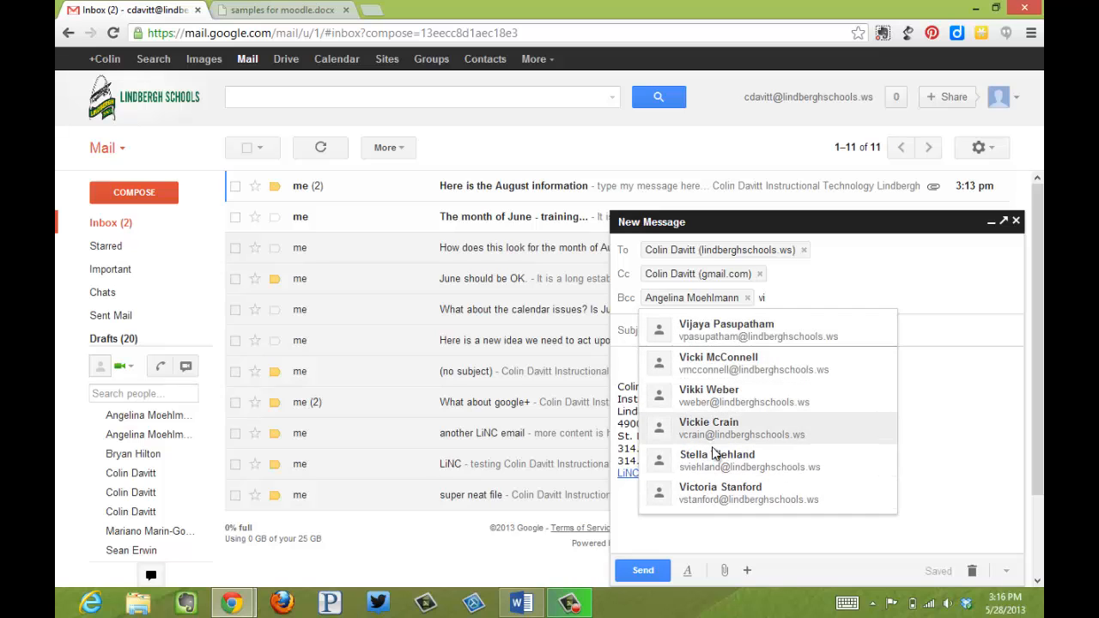
mouse_move(727, 330)
type("Subject her")
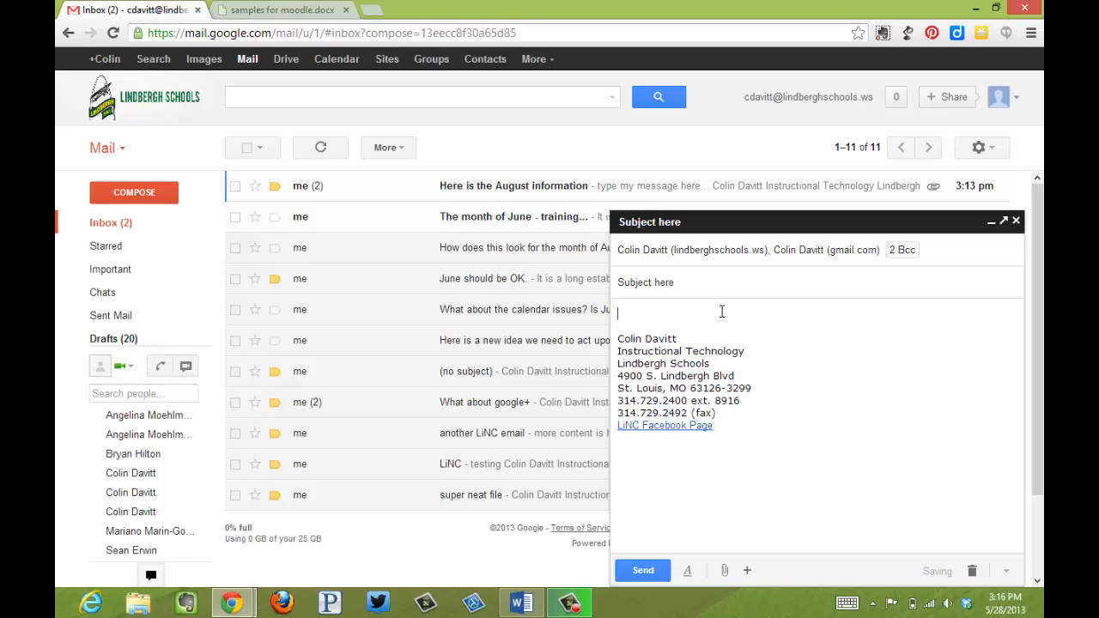
Finish the subject and body with 'email mesag' and send the email
type("email mesage here")
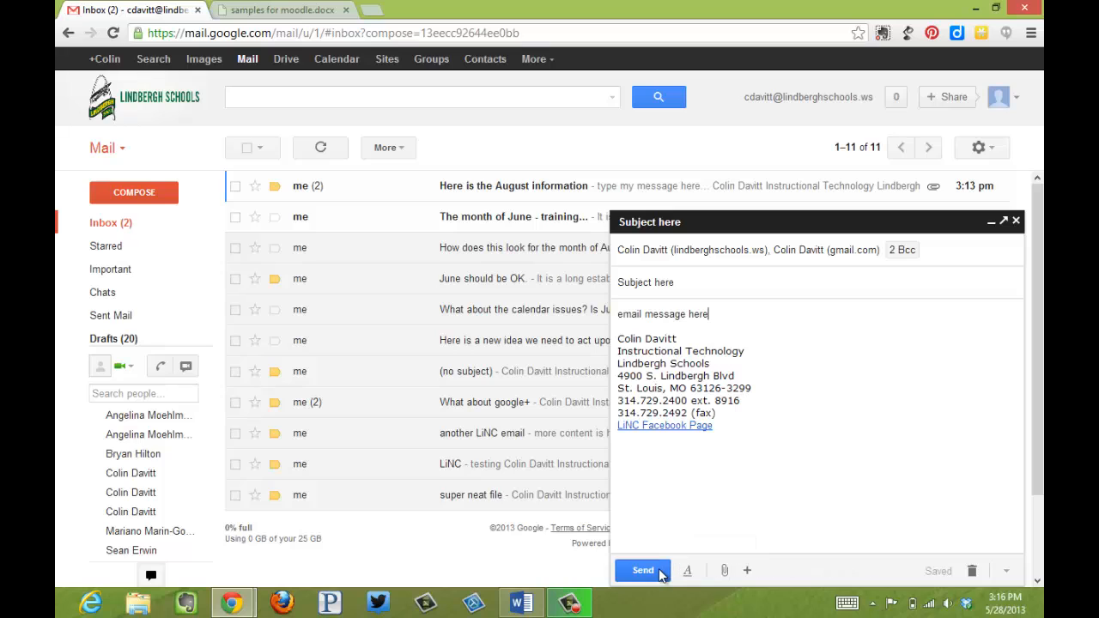
mouse_move(660, 570)
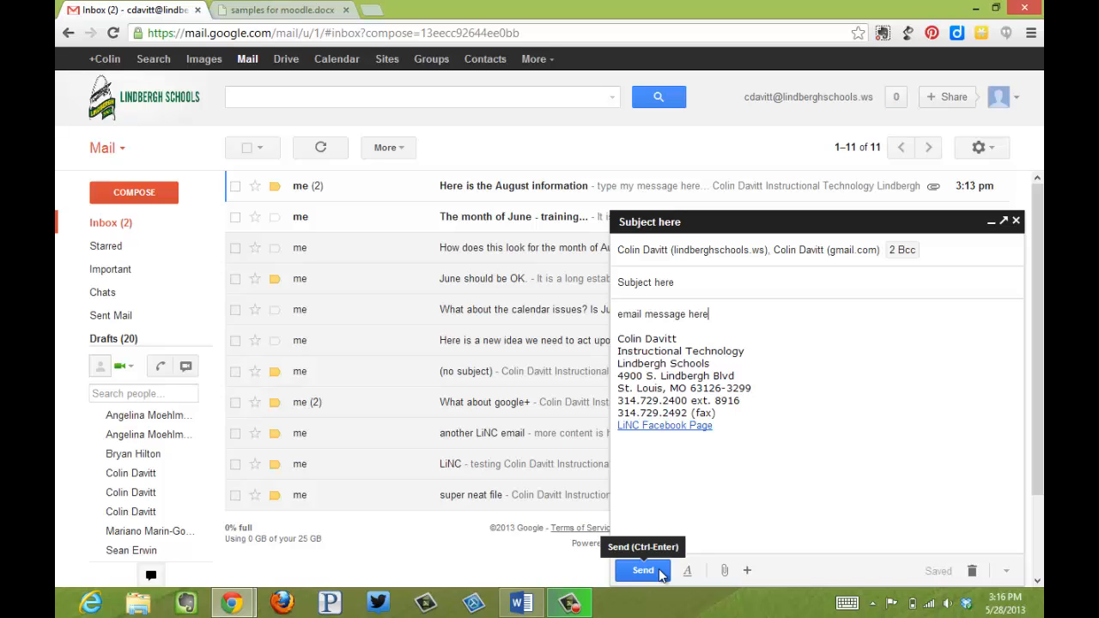
left_click(642, 570)
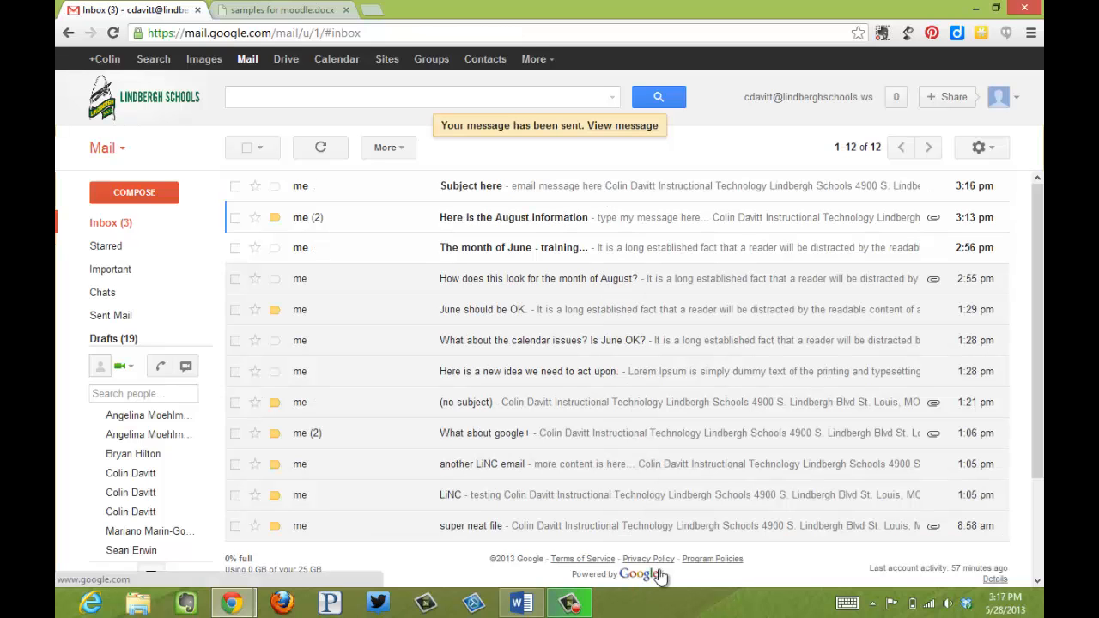